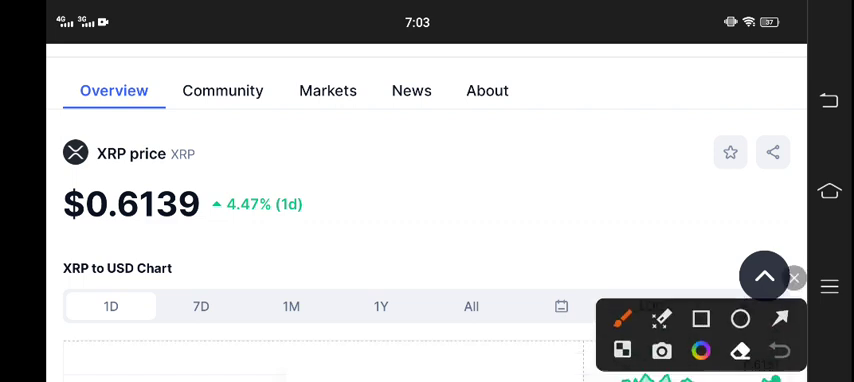
- Scroll past the XRP chart through statistics, supply, contracts, official links, network information and tags
left_click_drag(215, 243, 305, 215)
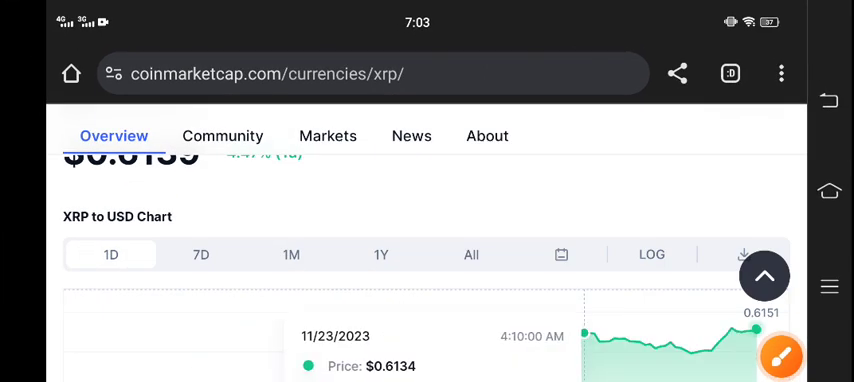
scroll("up", 3)
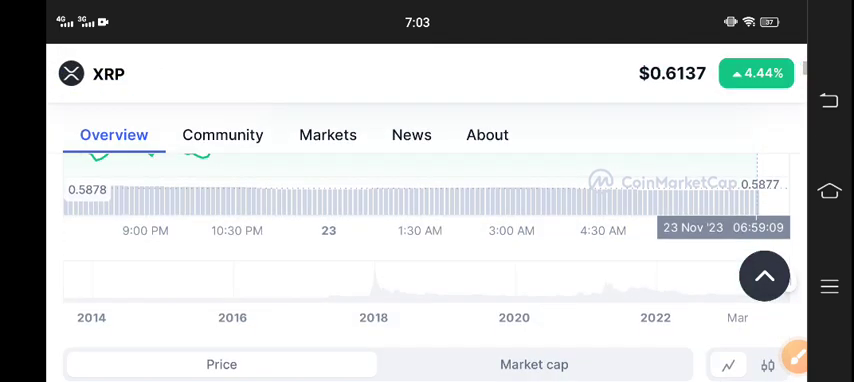
scroll("down", 3)
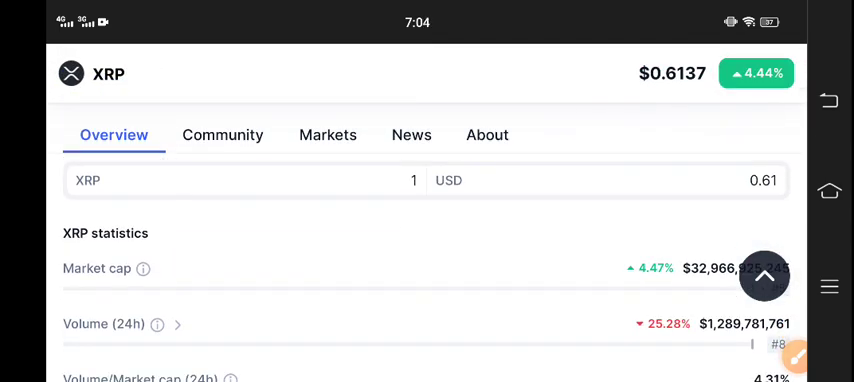
scroll("down", 3)
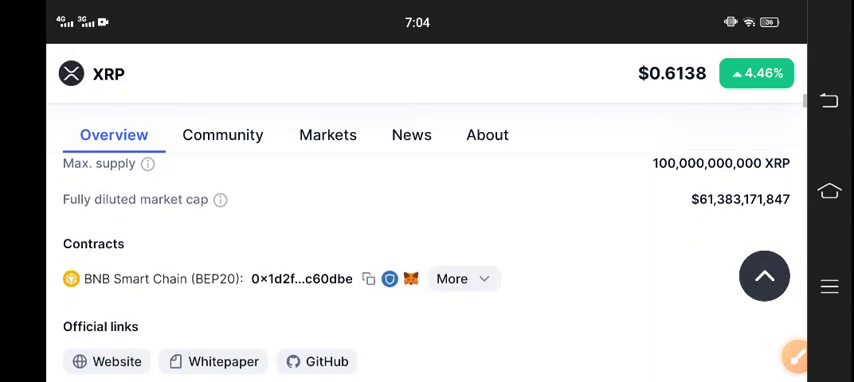
scroll("down", 3)
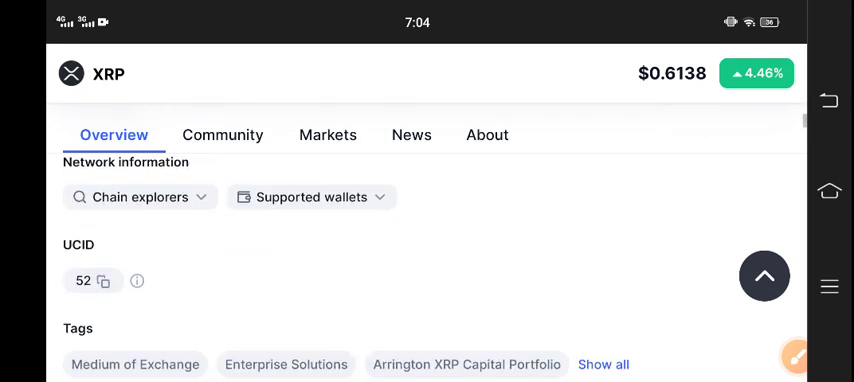
- Switch to the Community tab and scroll through the top bullish XRP posts
left_click(223, 135)
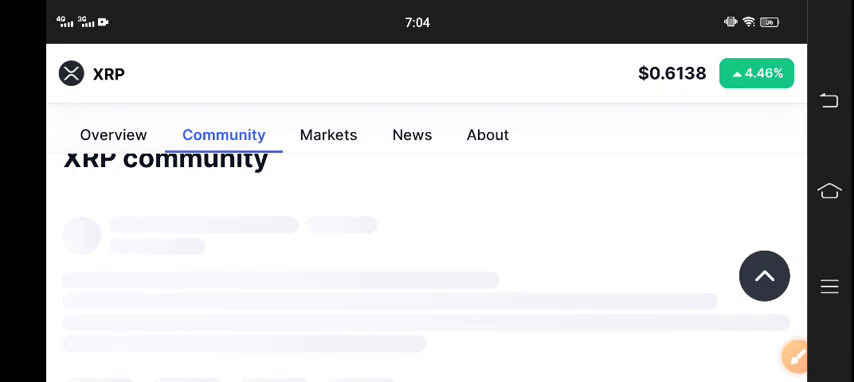
scroll("down", 3)
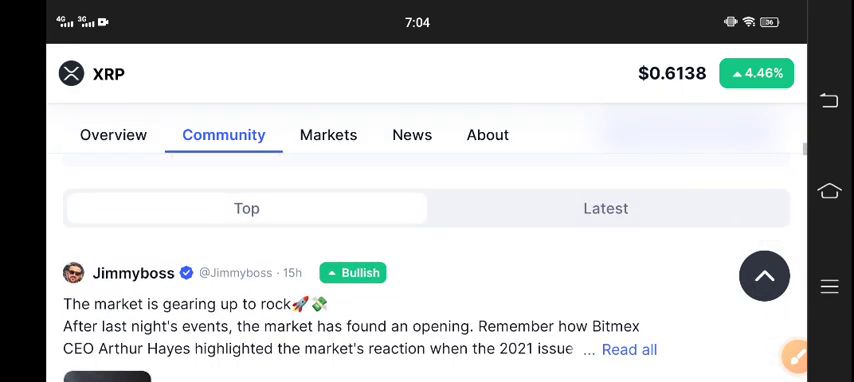
scroll("down", 3)
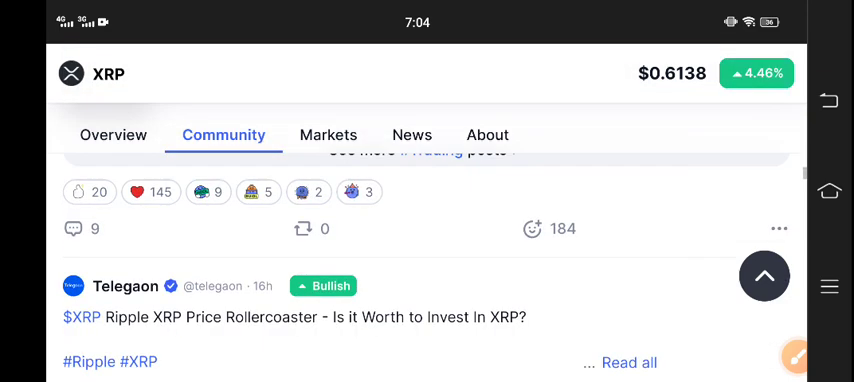